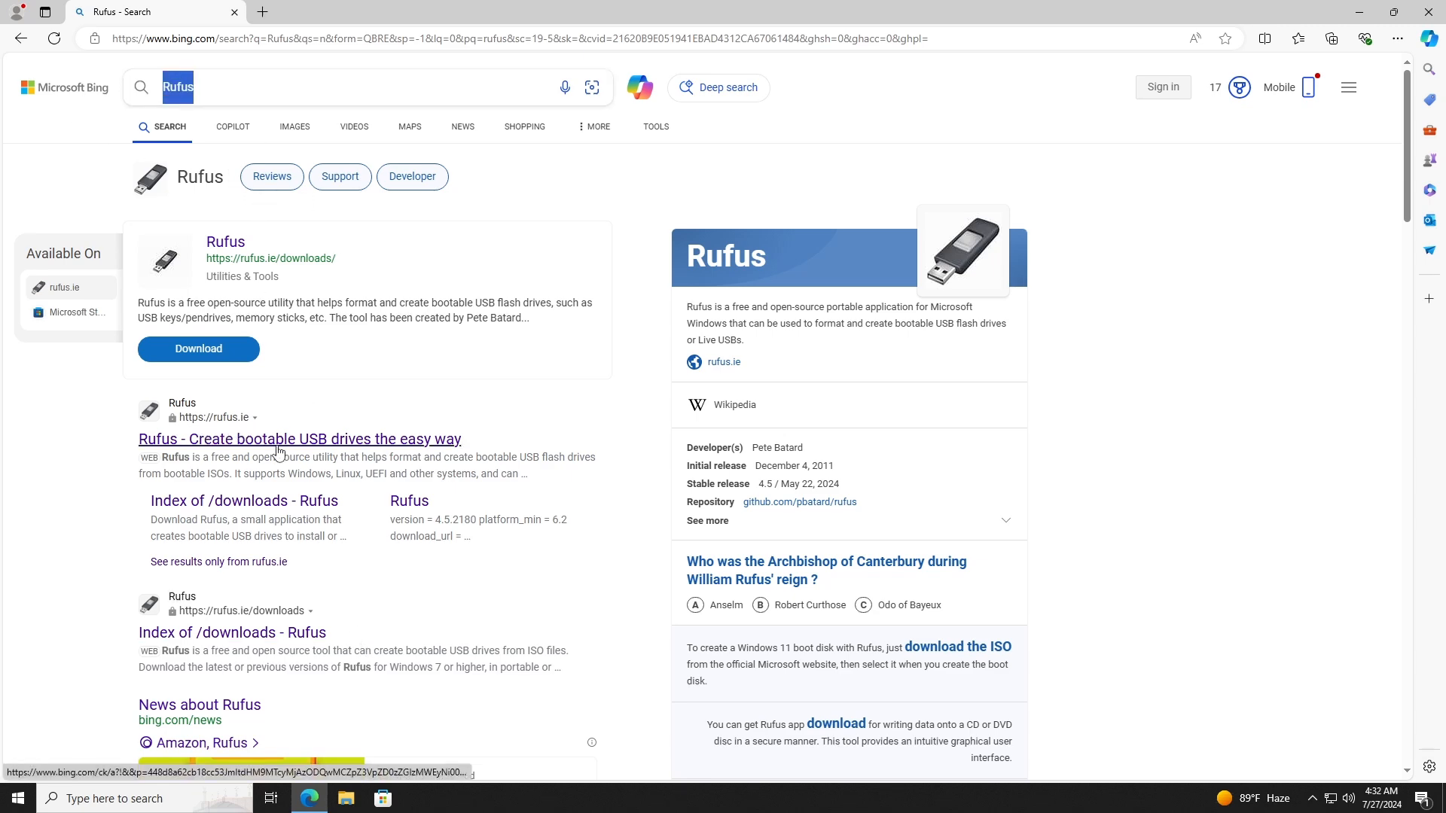
Open the official Rufus website from the Bing results and browse down the page
click(298, 438)
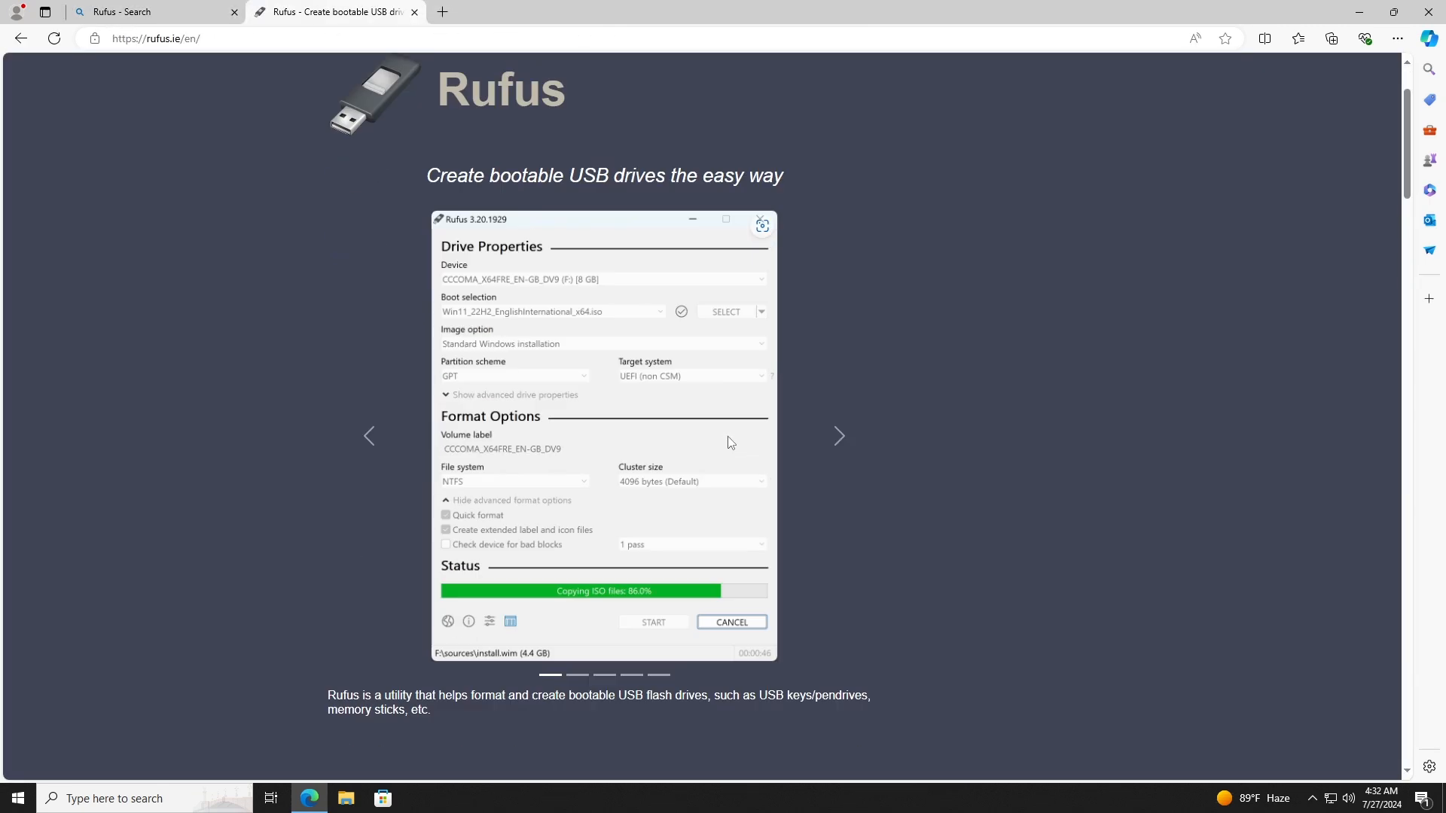
scroll(down, 3)
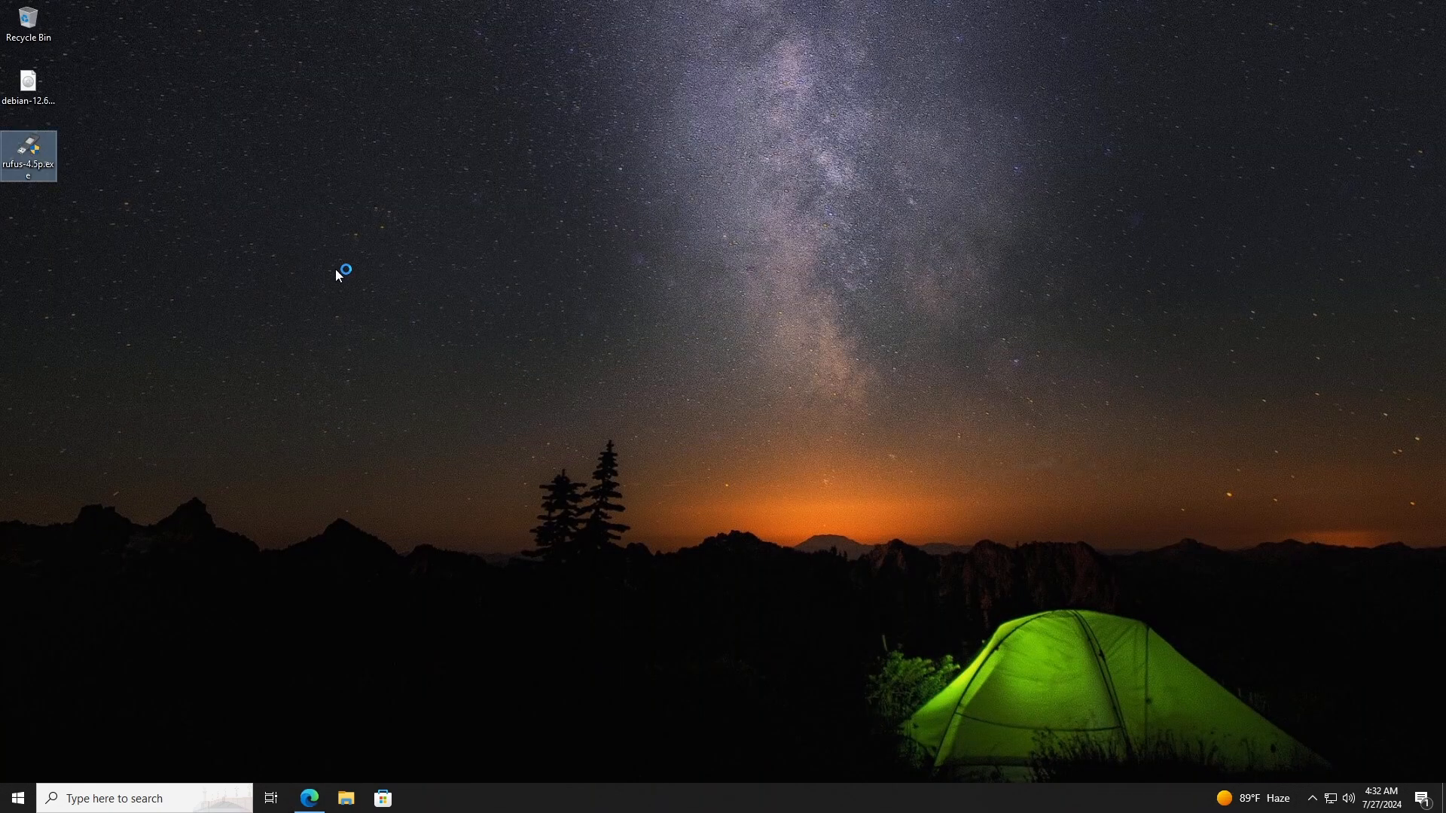
Launch Rufus with update checks declined and target the NO_LABEL (E:) 8 GB drive
double_click(29, 154)
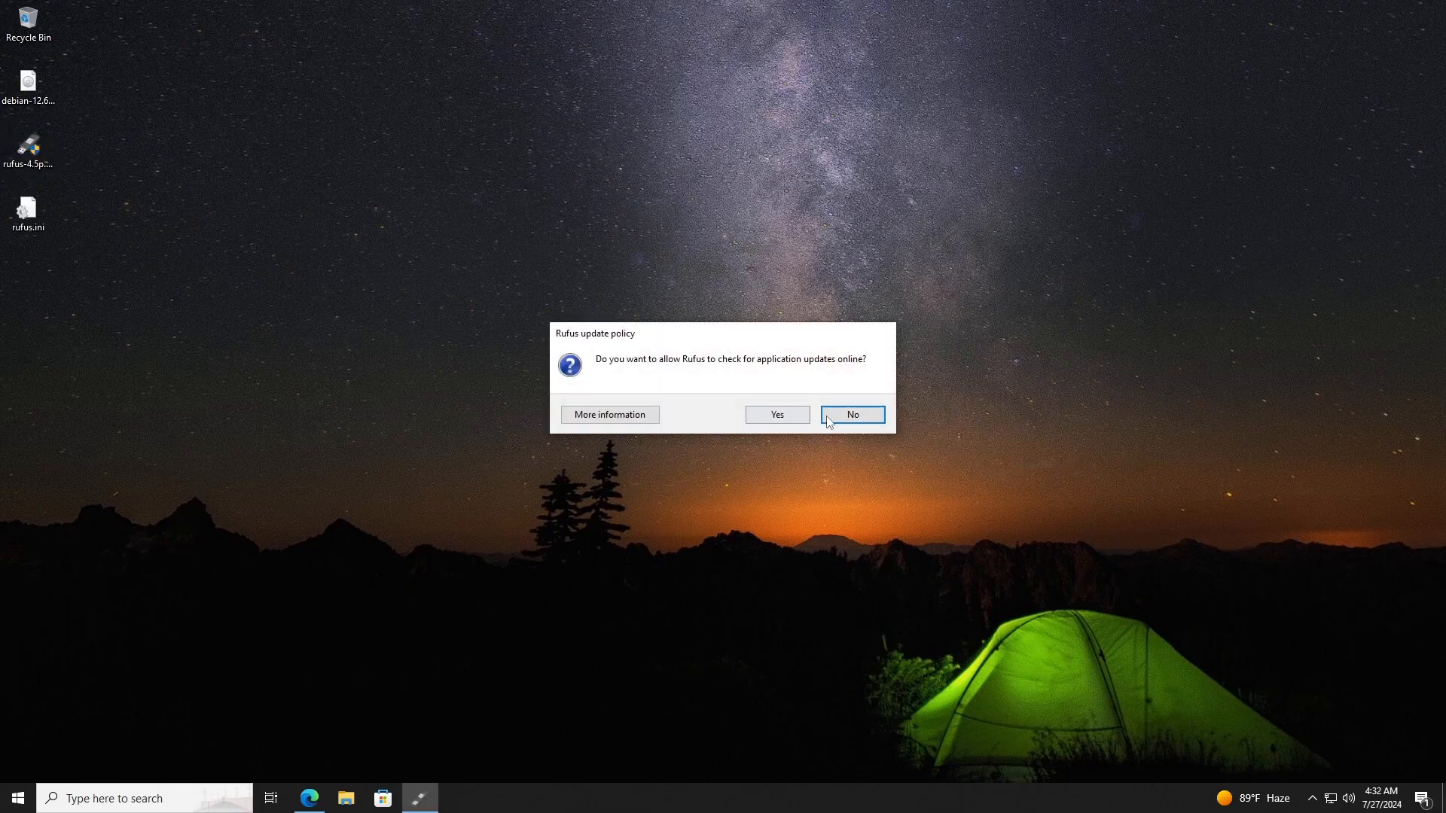
click(850, 415)
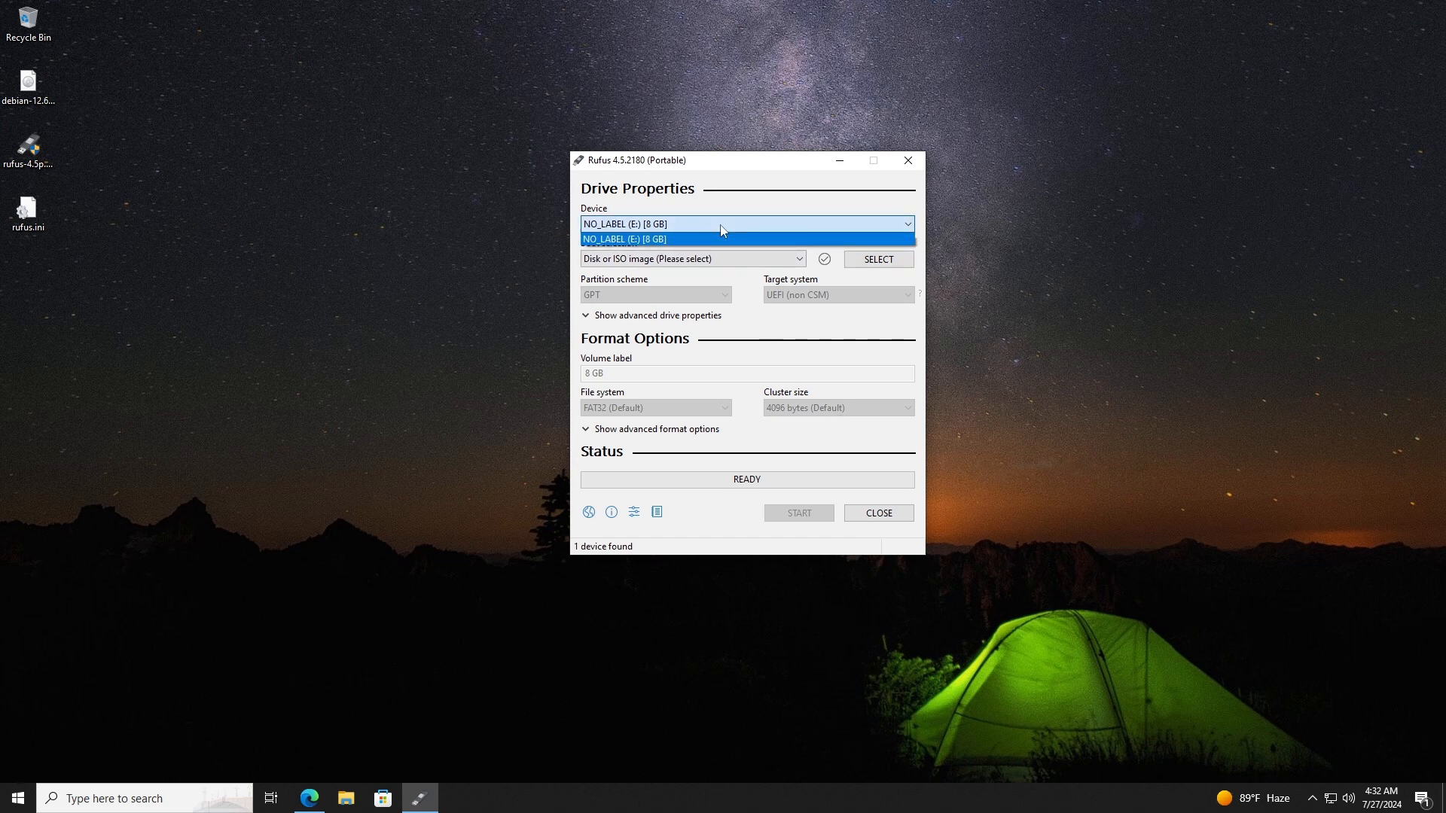
mouse_move(616, 241)
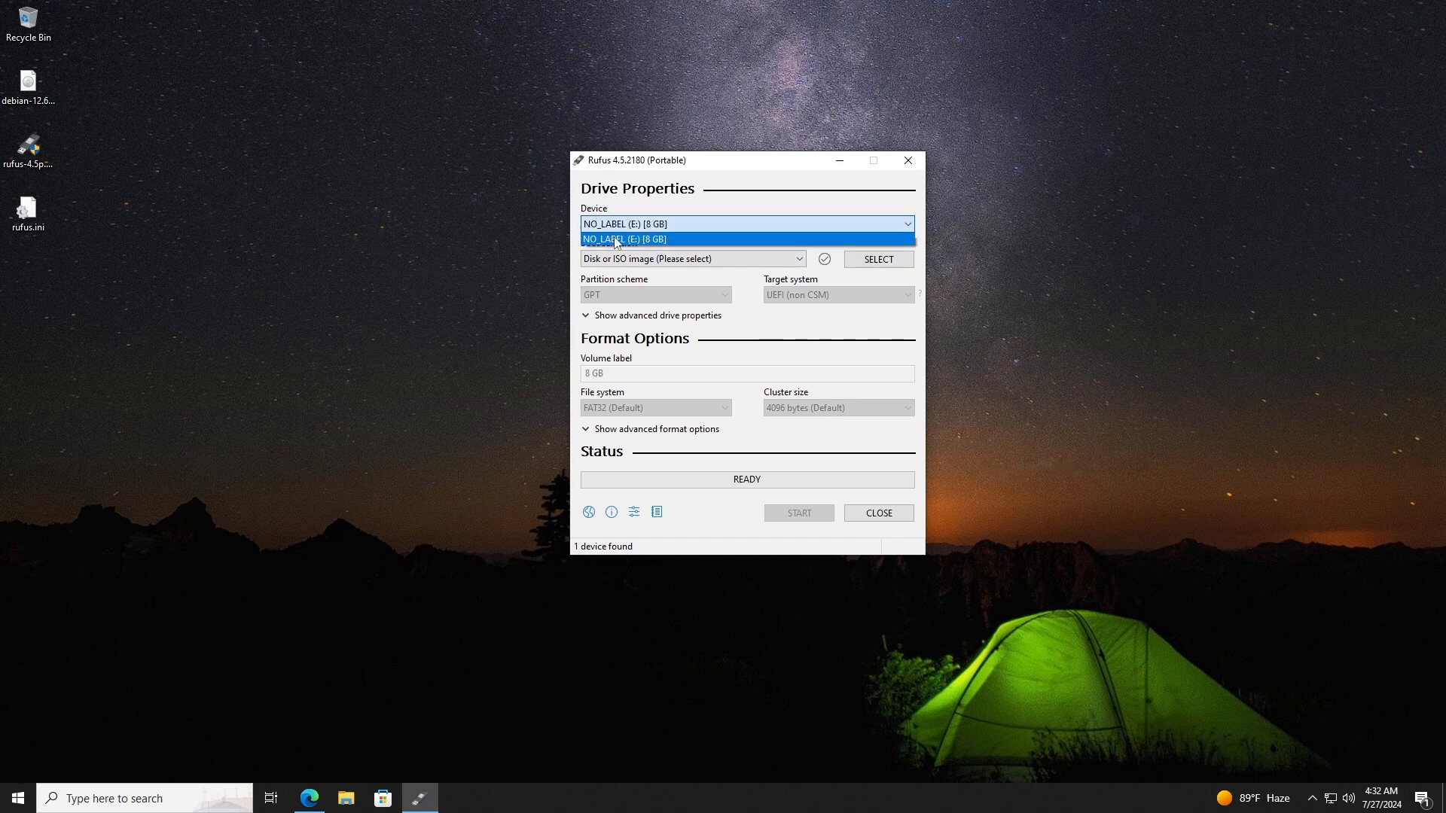
click(625, 240)
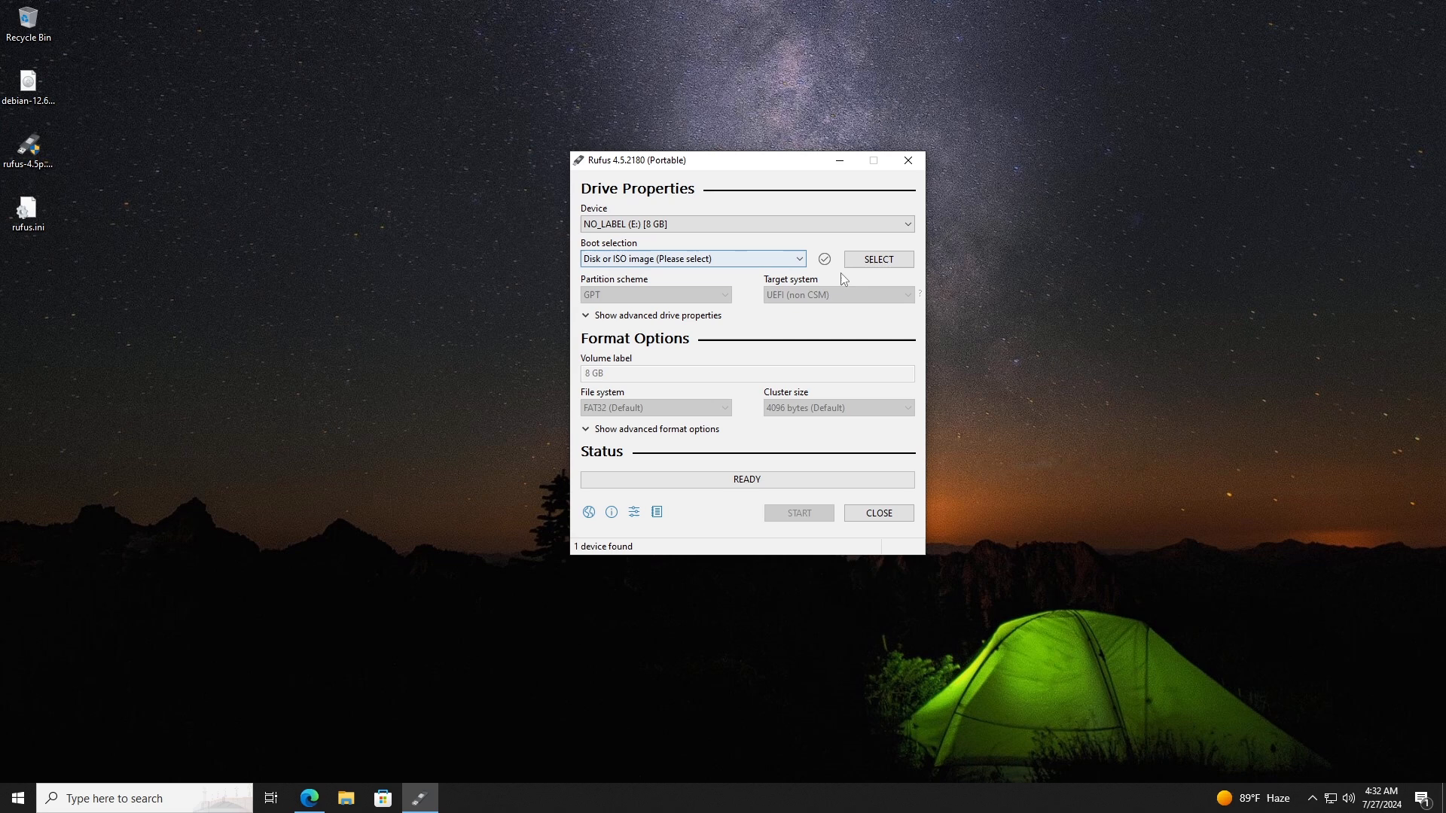
Load debian-12.6.0-amd64-DVD-1.iso from the Desktop, set GPT partitioning and label the volume 'Debian 12.6.0'
click(877, 260)
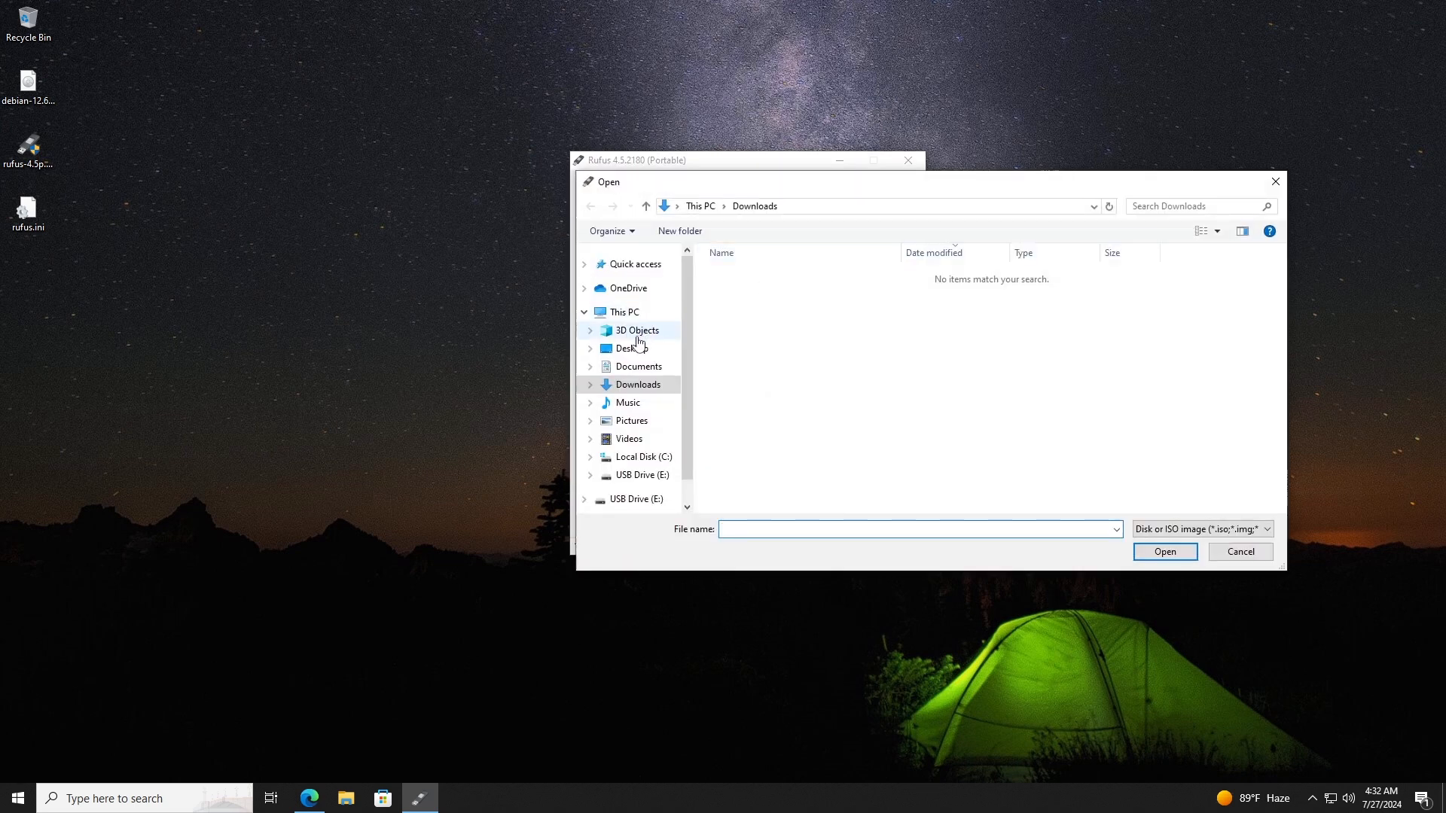
click(1164, 551)
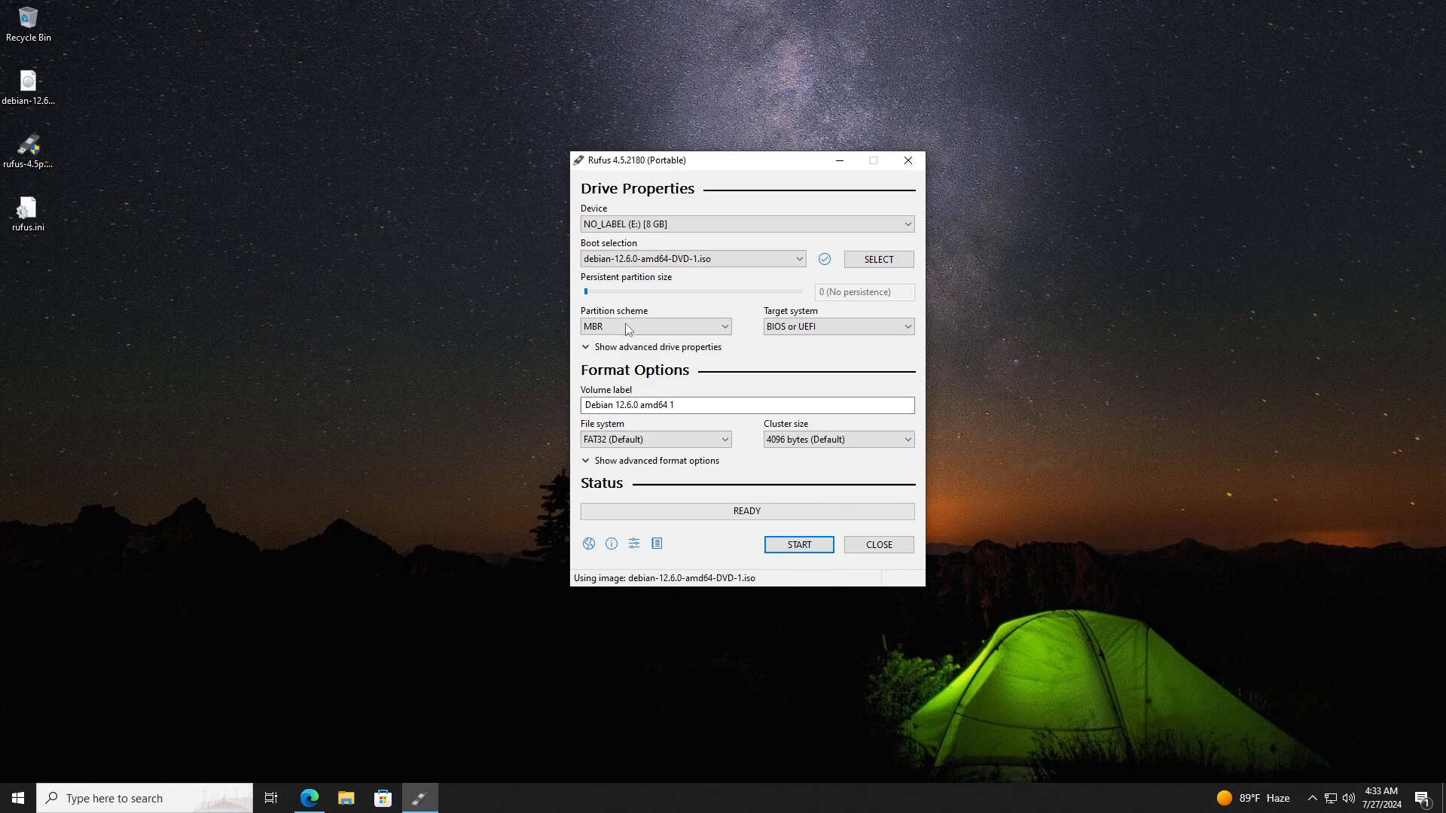
click(655, 327)
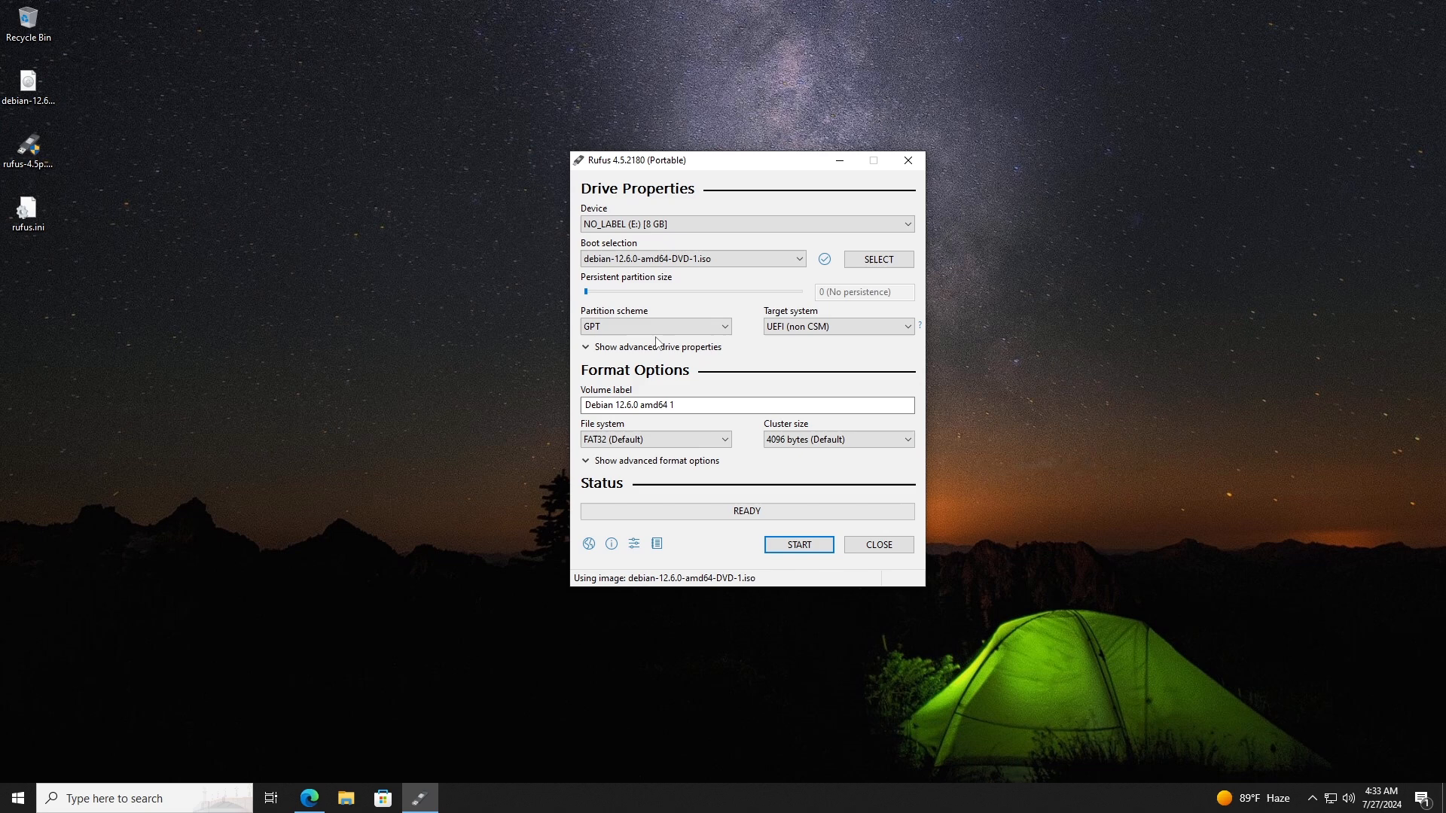
mouse_move(641, 406)
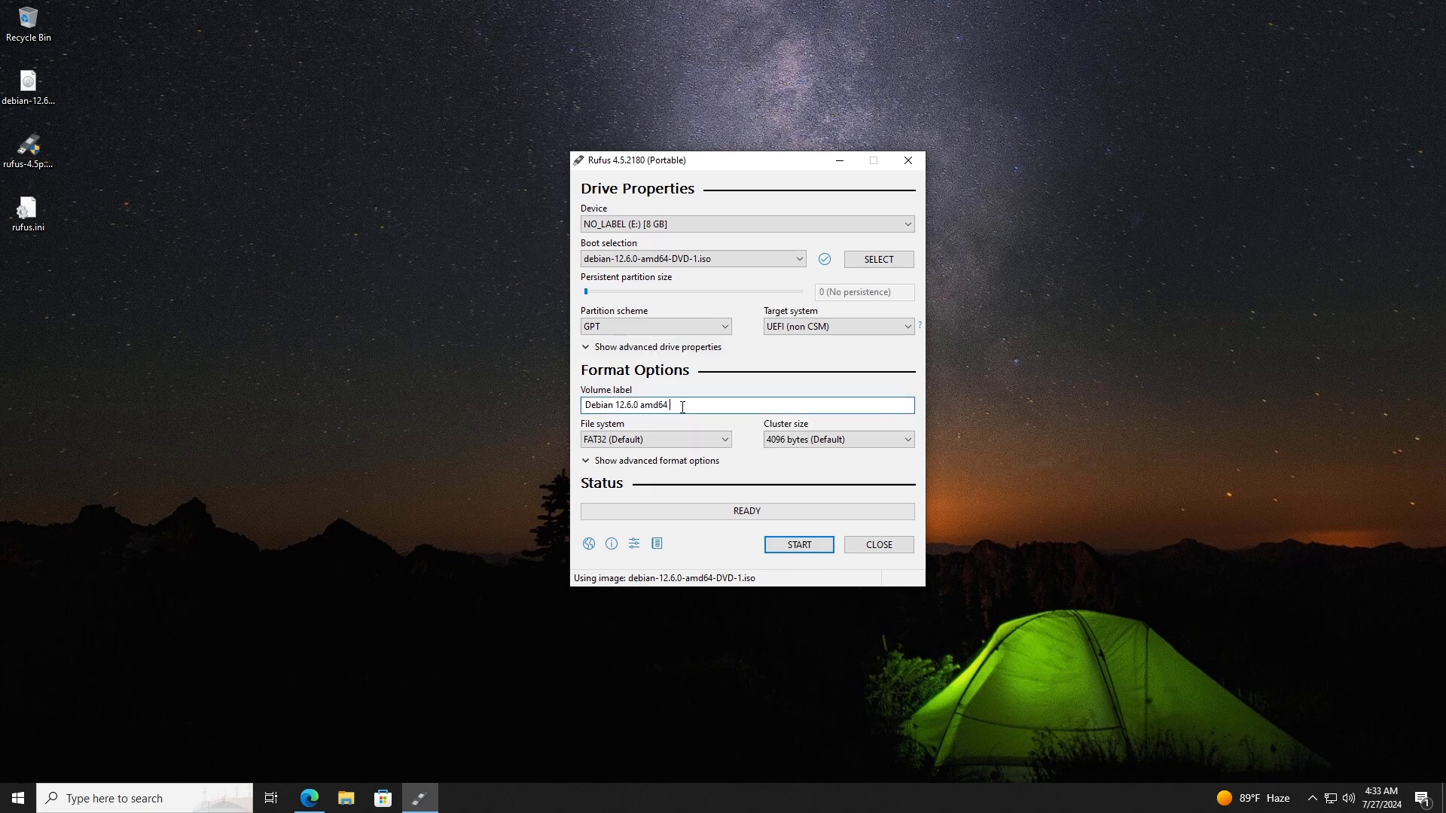
key(Backspace)
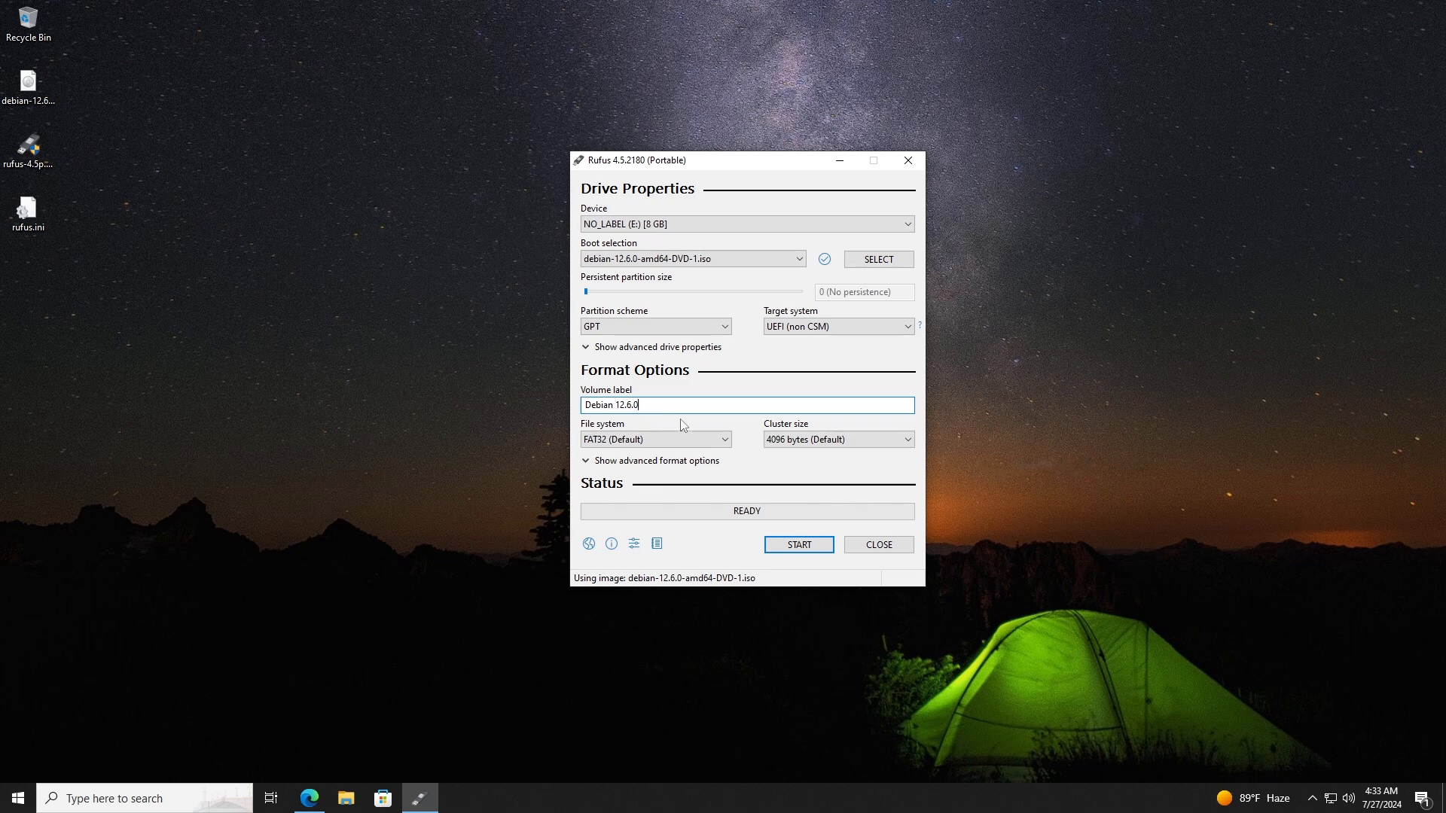
mouse_move(796, 544)
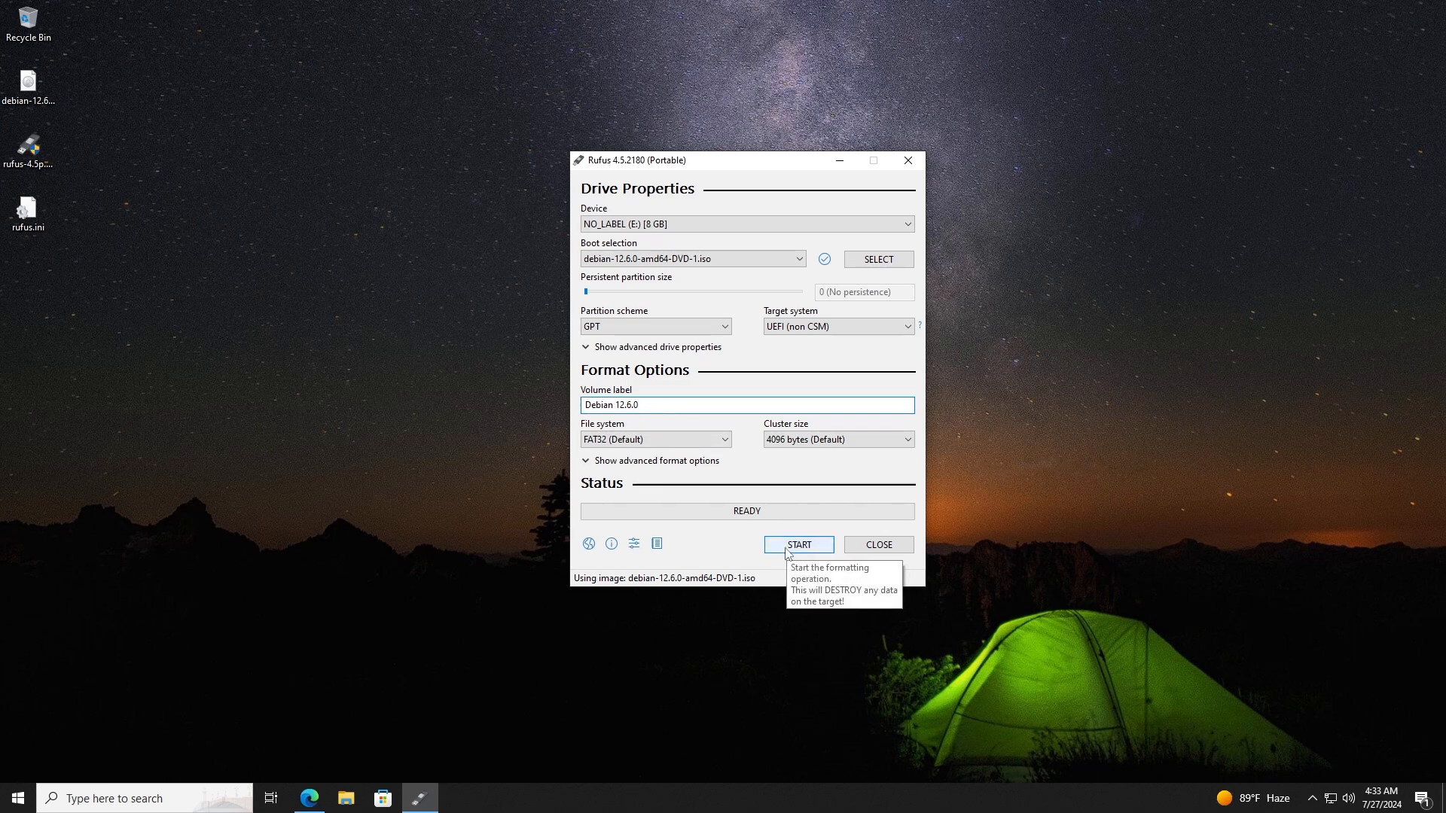
Start writing in ISO Image mode and confirm erasing all data on the drive
click(798, 543)
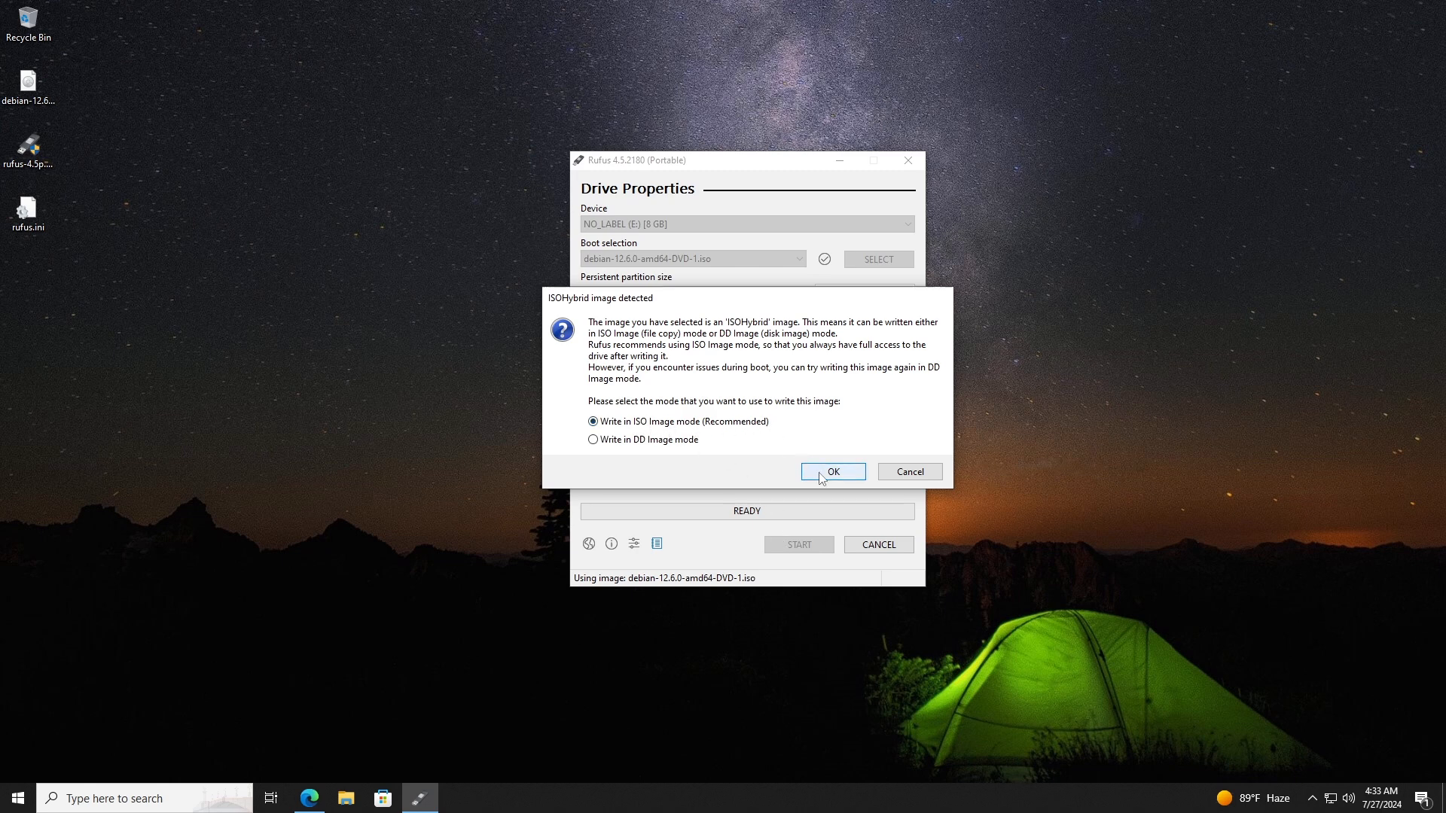
click(832, 472)
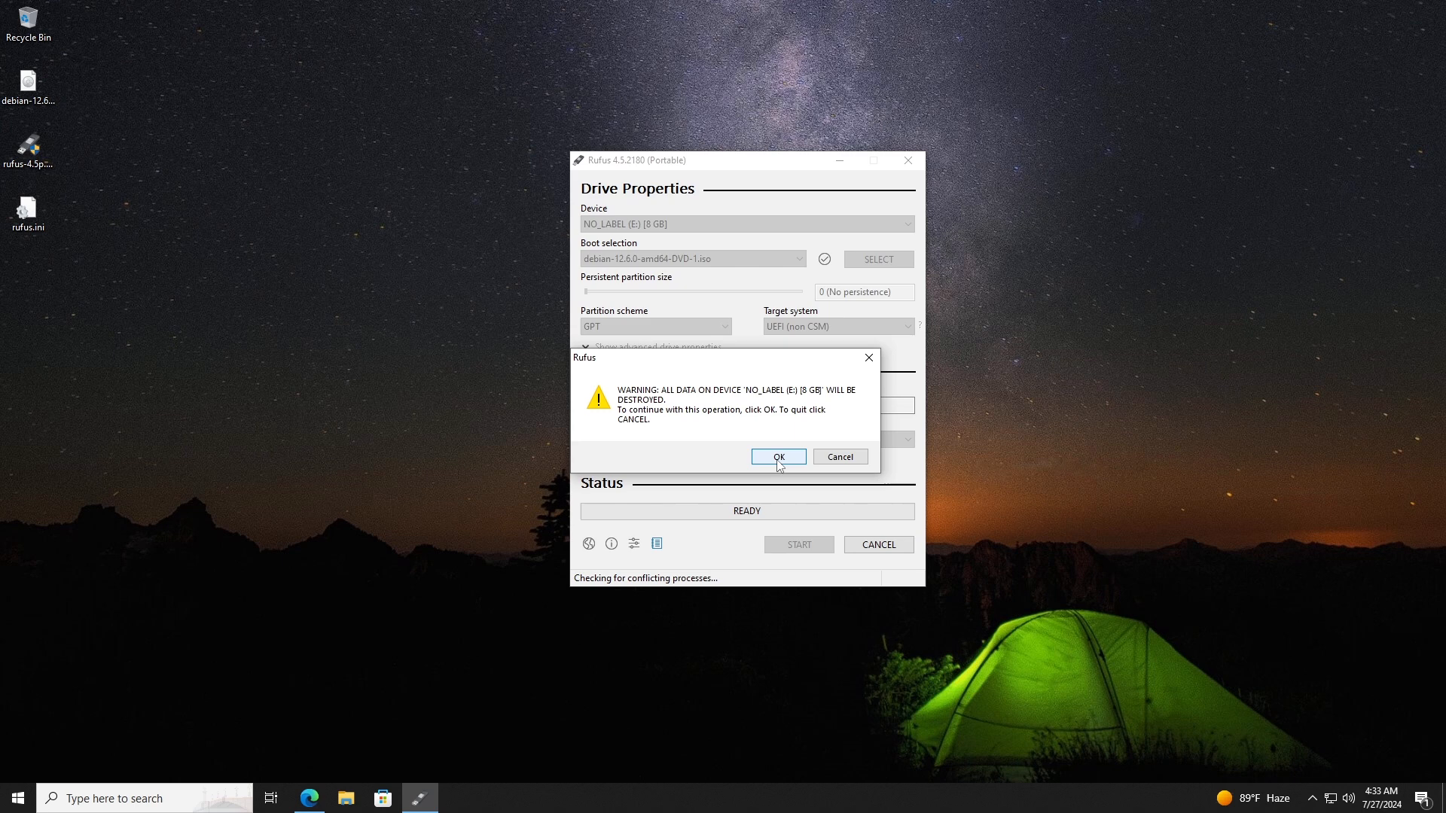
click(777, 456)
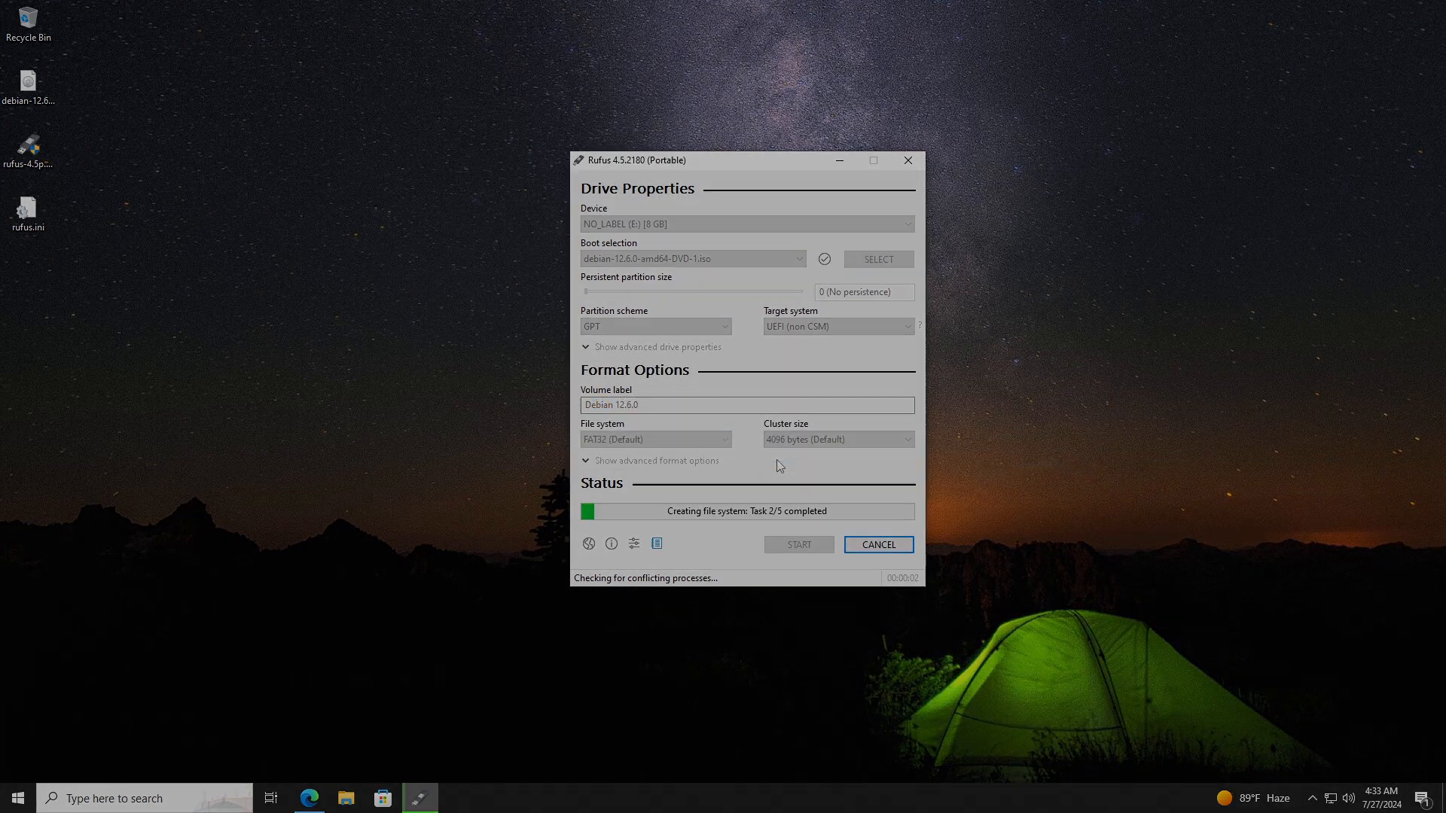
click(907, 161)
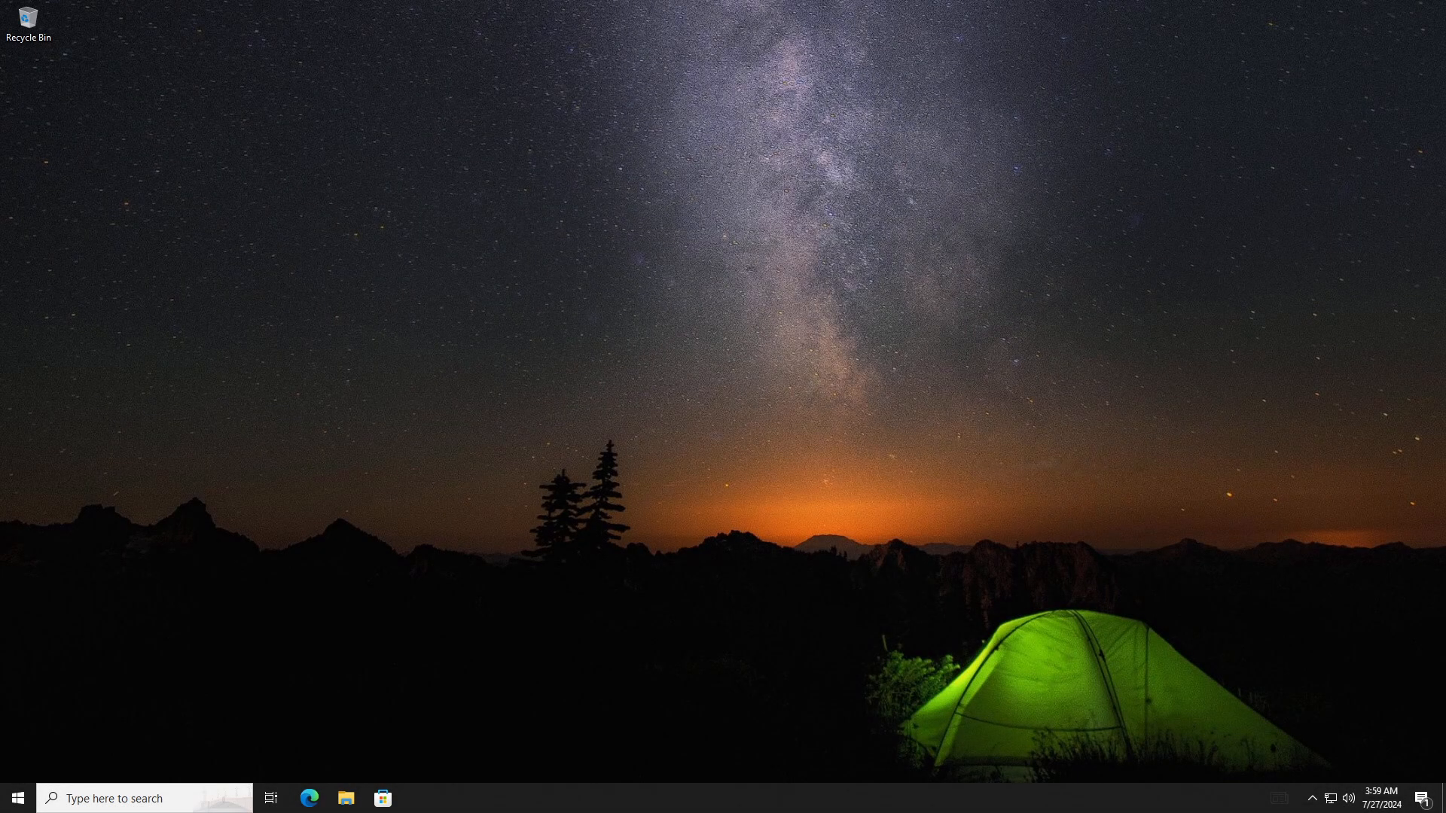